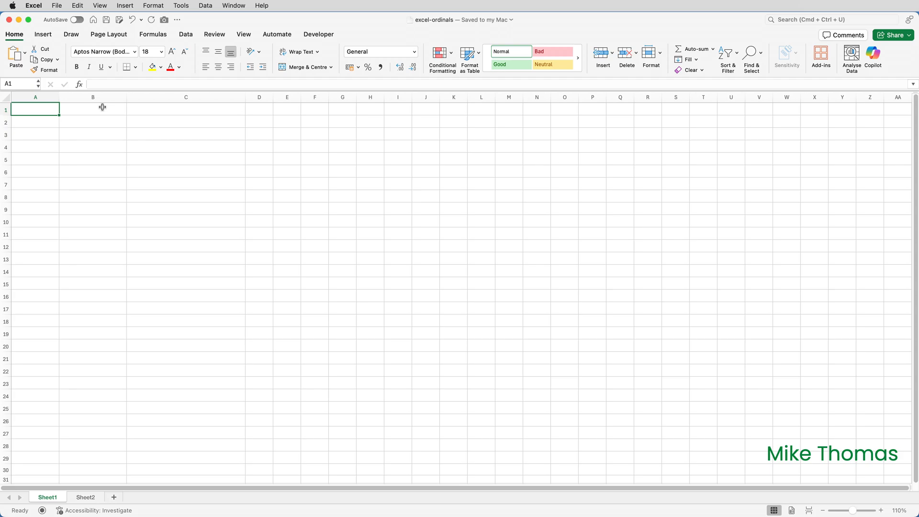
Enter 1st in A1 and autofill the ordinals down to 28th in row 28.
text(1st)
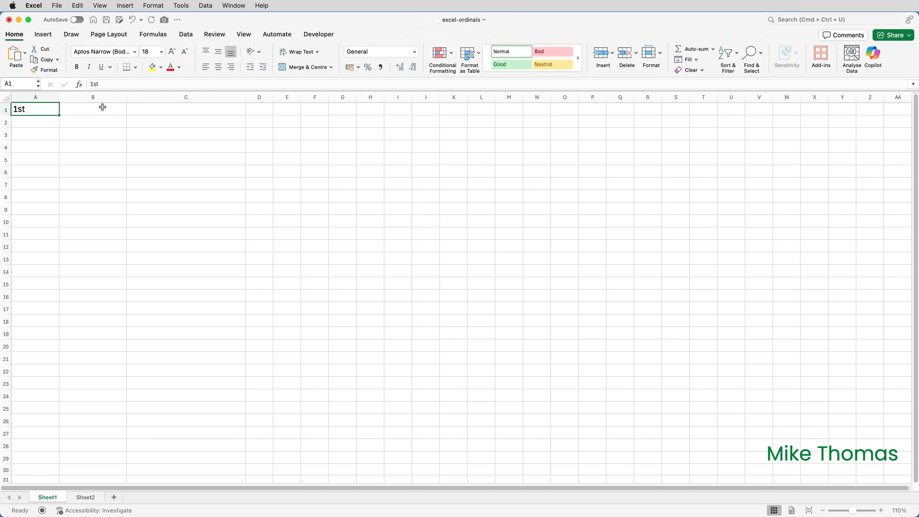
mouse_move(64, 115)
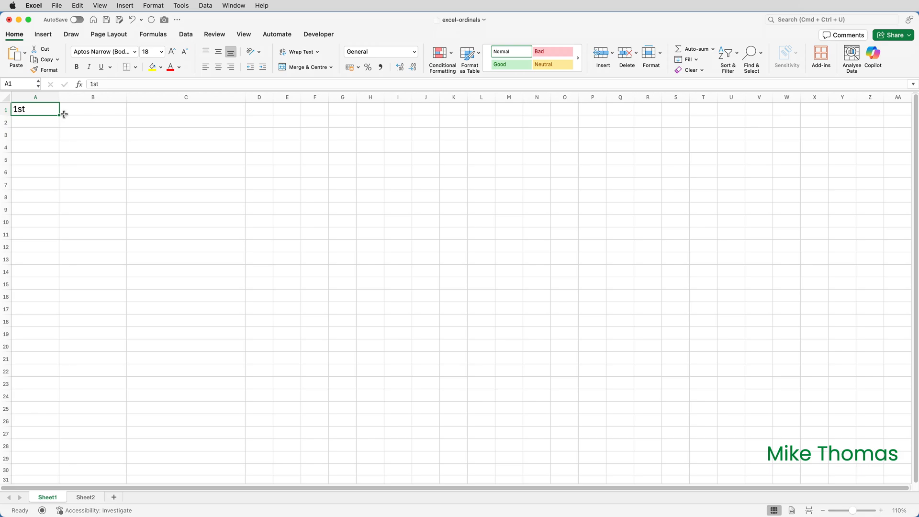
drag(59, 115, 47, 216)
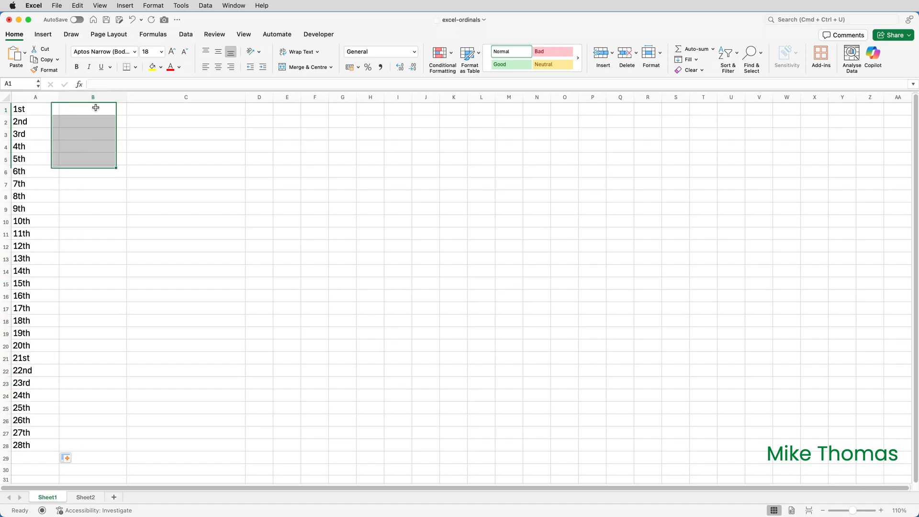
Enter 1st Draft in B1 and autofill the labels down through 6th Draft in B6.
text(1st)
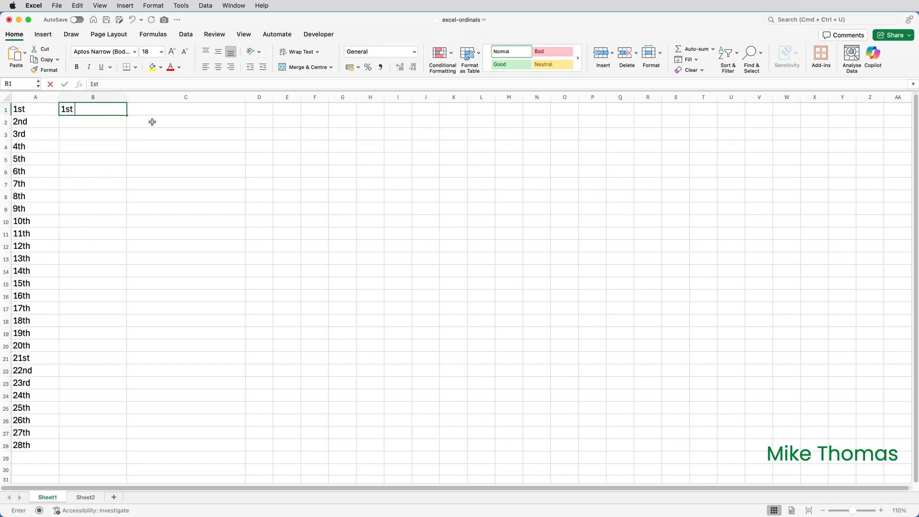
text(Draft)
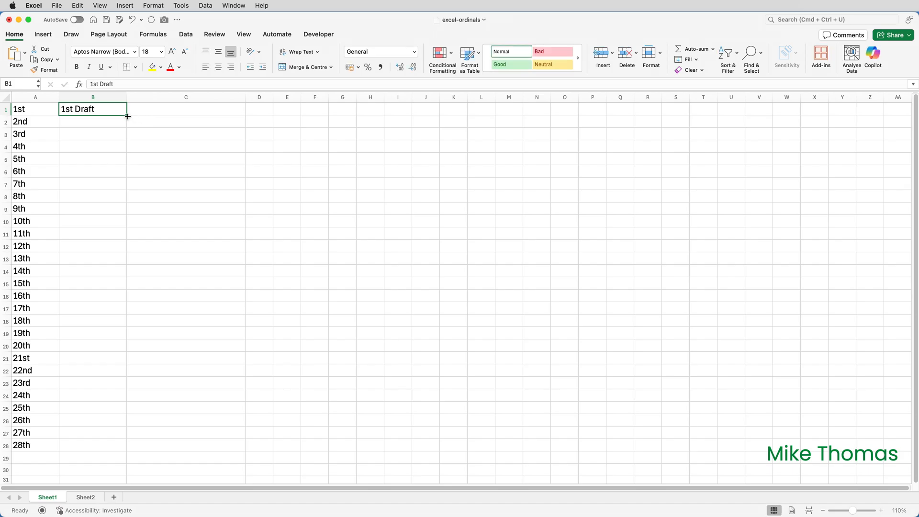
drag(127, 115, 126, 175)
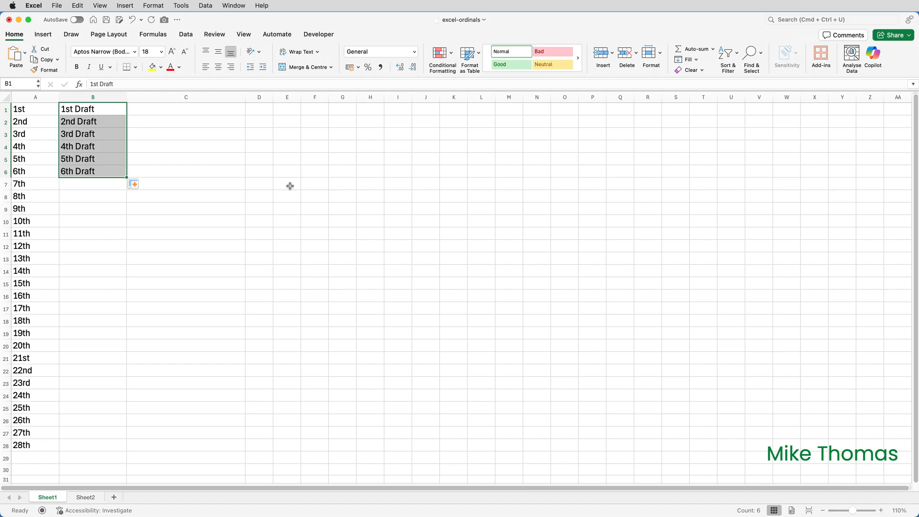
click(186, 109)
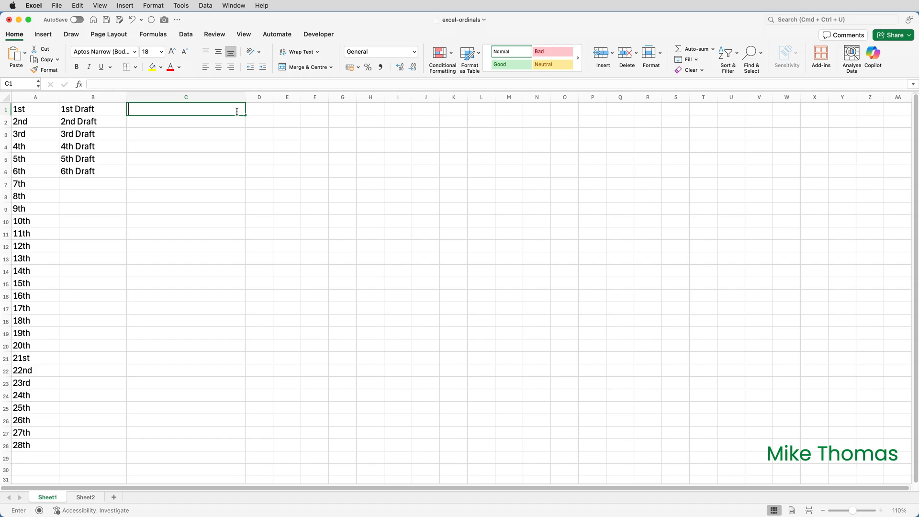
Enter 5th Anniversary and 10th Anniversary in C1:C2 and autofill by fives to 30th Anniversary.
text(5th A)
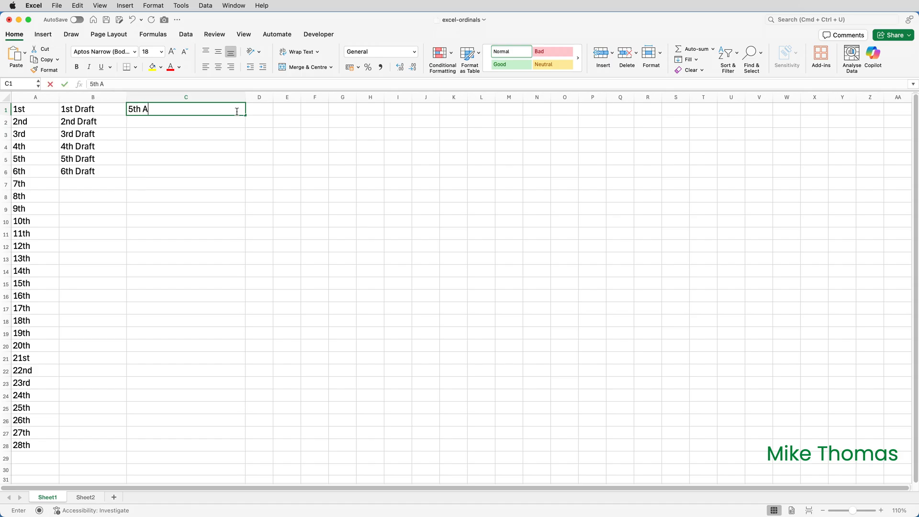
text(nniversary)
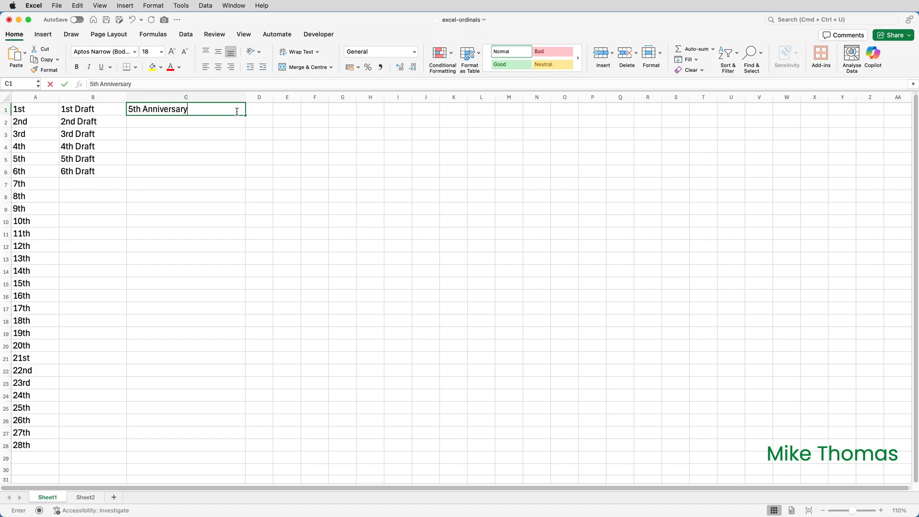
text(10th Anniversary)
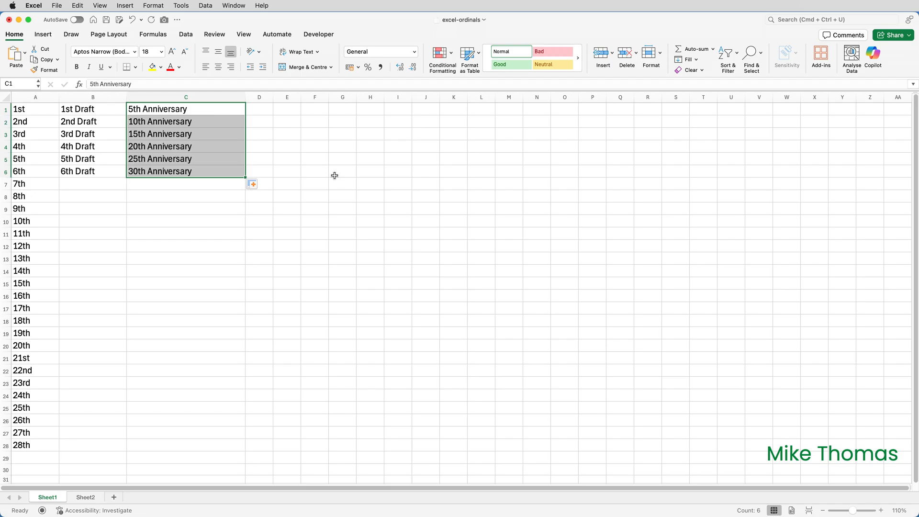
click(87, 497)
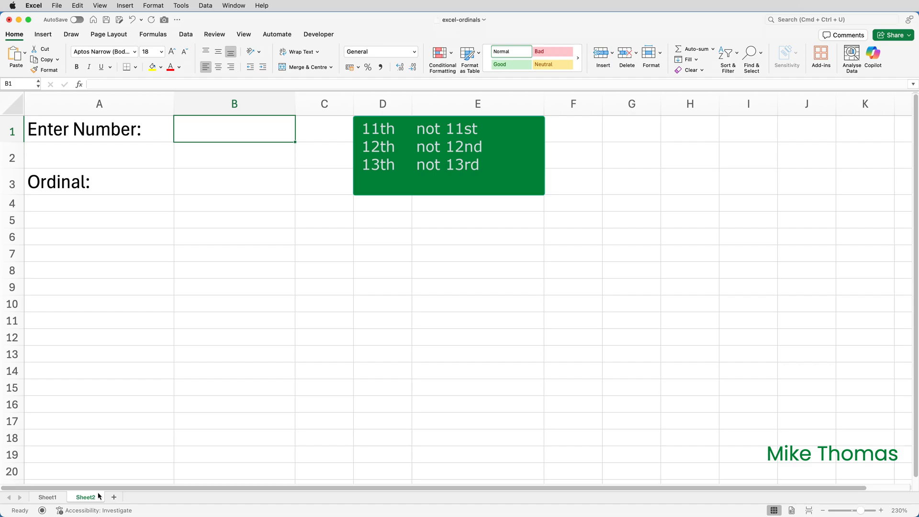
text(20)
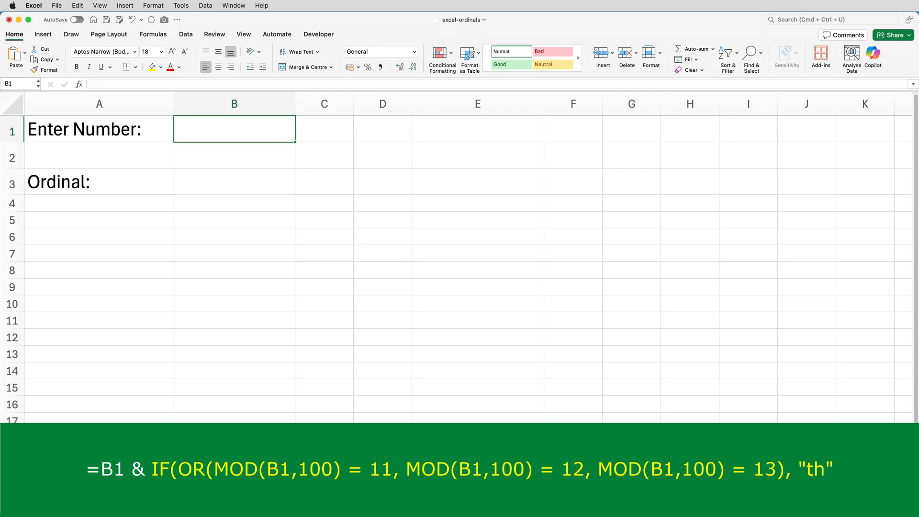
Enter the test number 212 in B1 of Sheet2 and move to E1.
text(212)
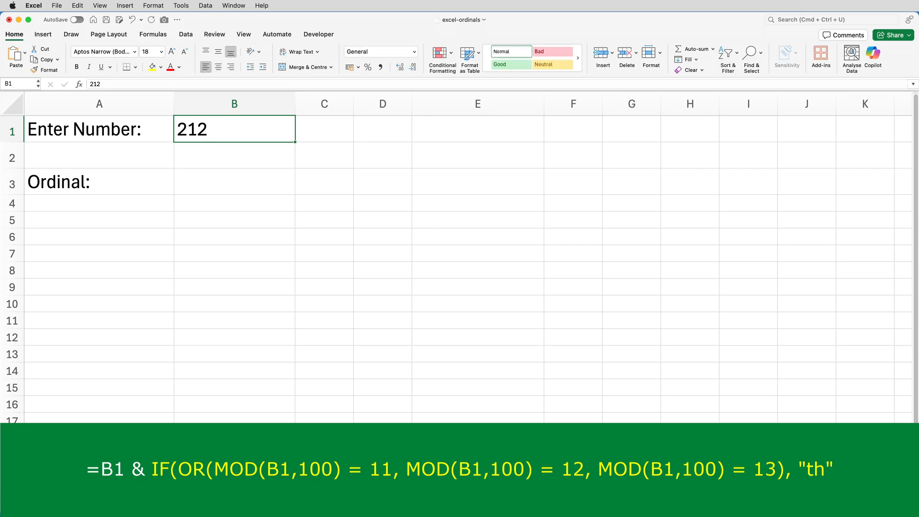
click(478, 128)
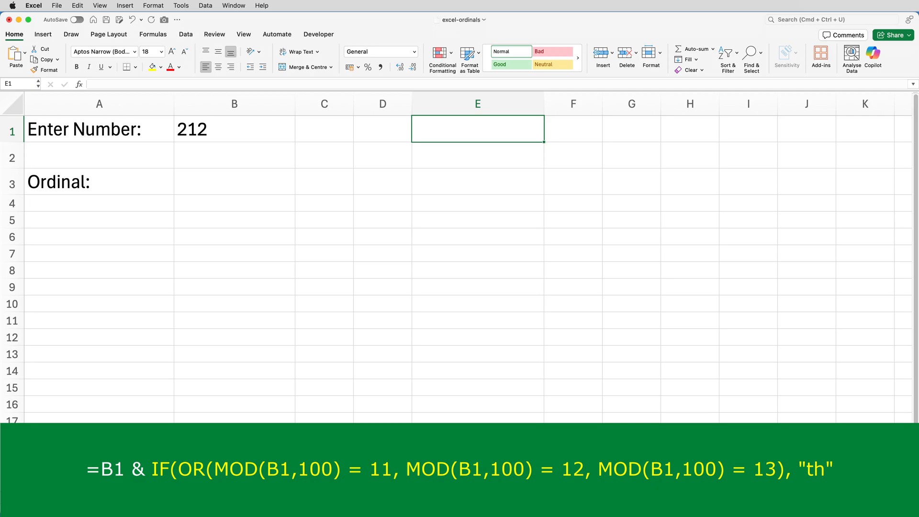
Enter =MOD(B1,100) in E1, see 12 for 212, then clear the test result.
text(=MOD)
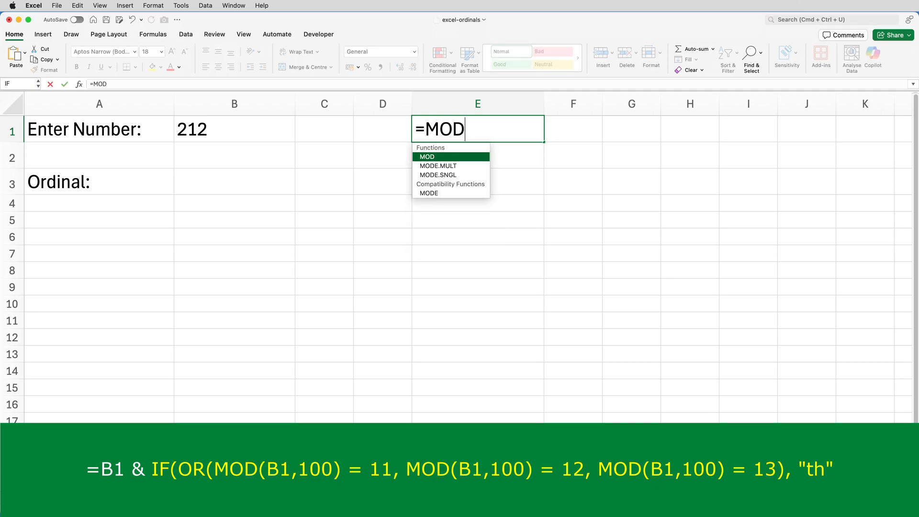
text(()
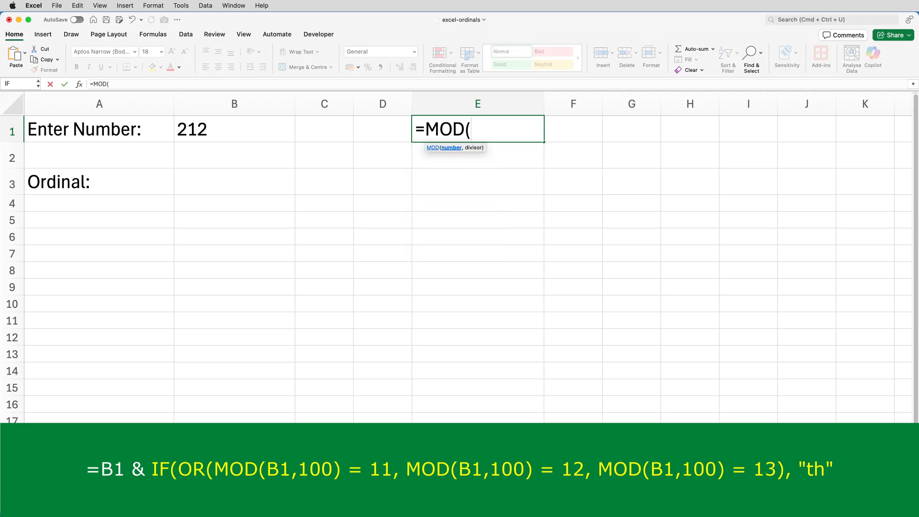
text(B)
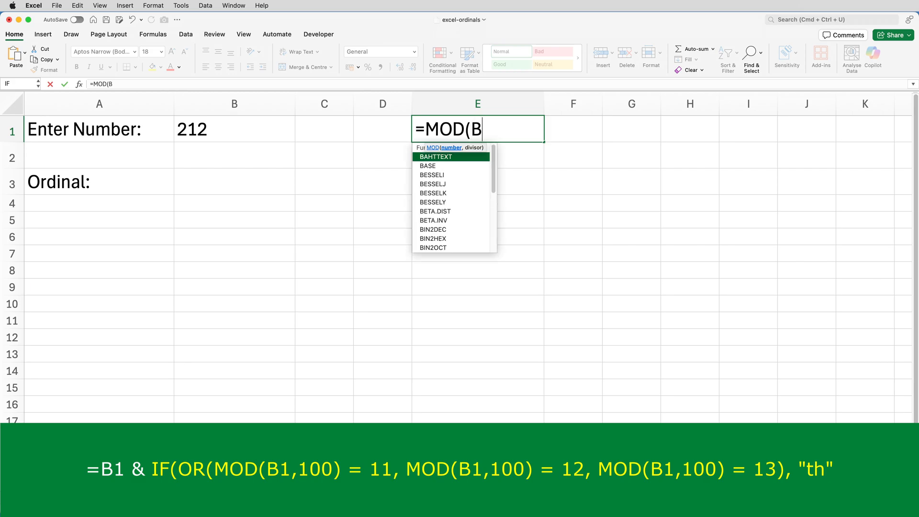
text(1,)
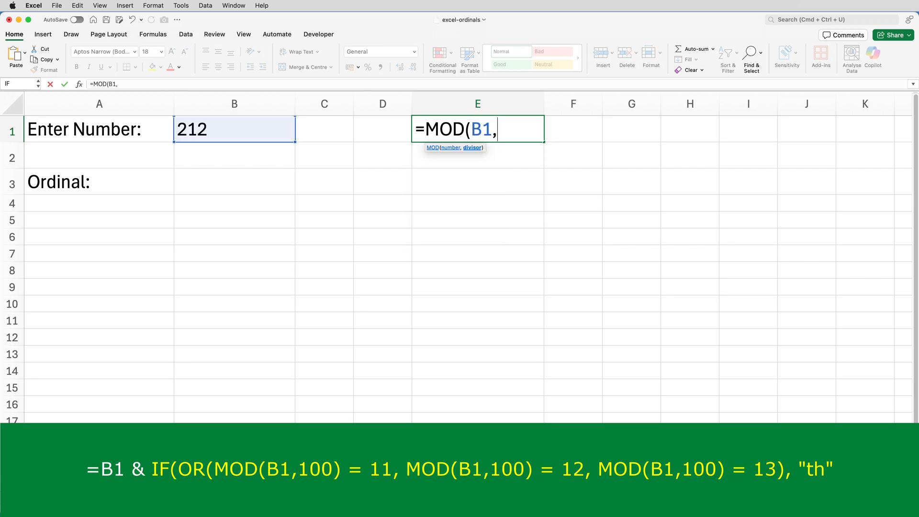
text(100))
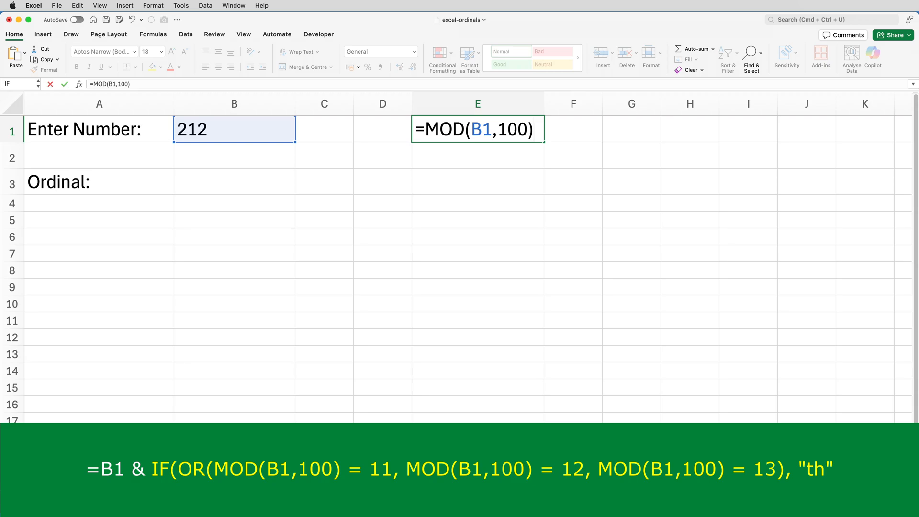
key(Enter)
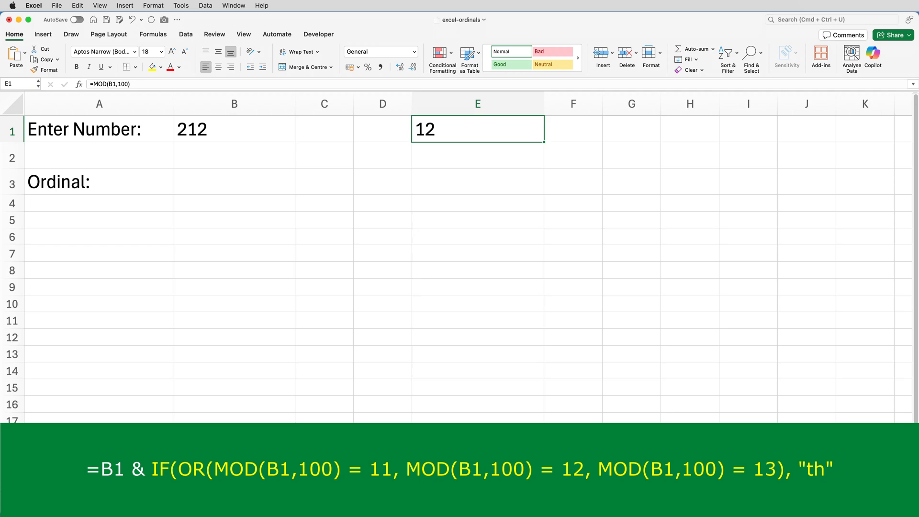
key(Delete)
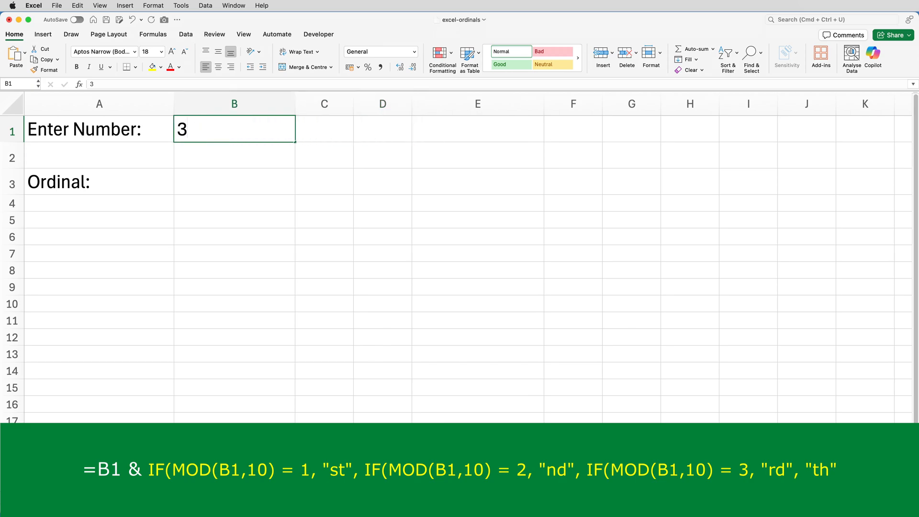
Change B1 to 32 and enter the test formula =MOD(B1,10) in E1.
text(2)
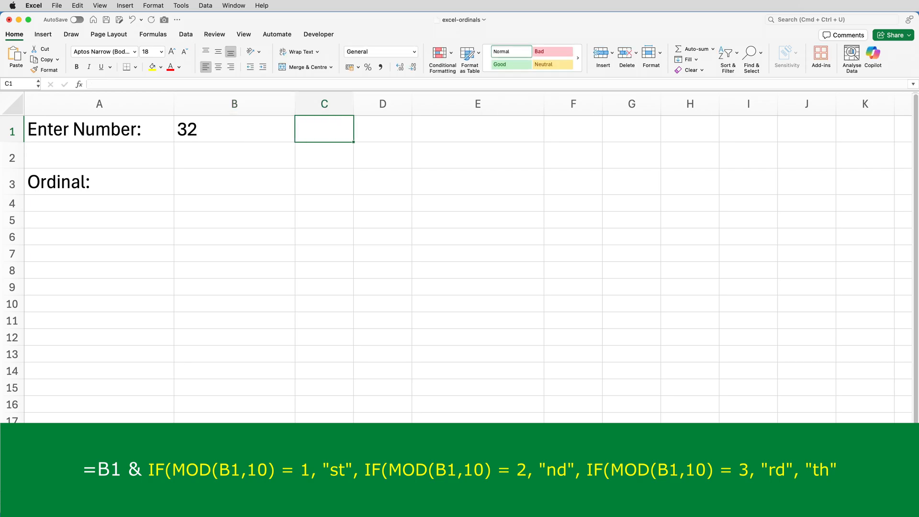
click(478, 129)
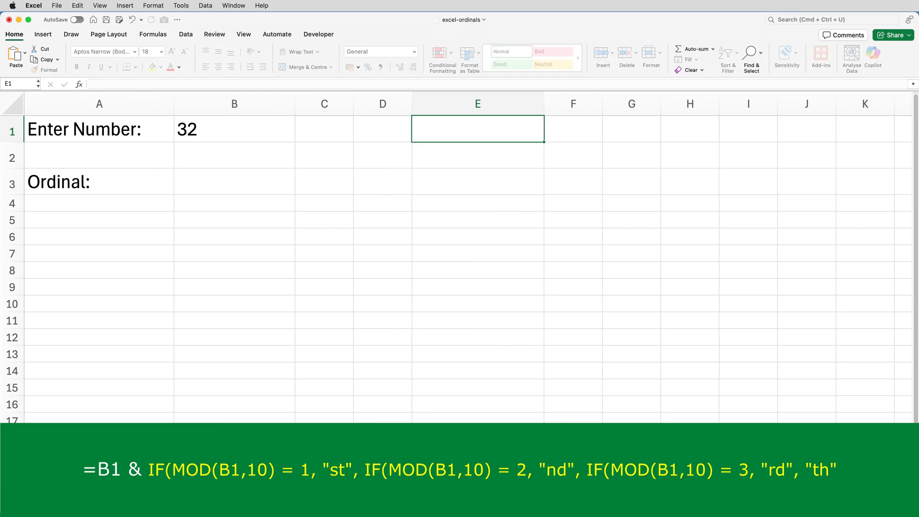
text(=MOD)
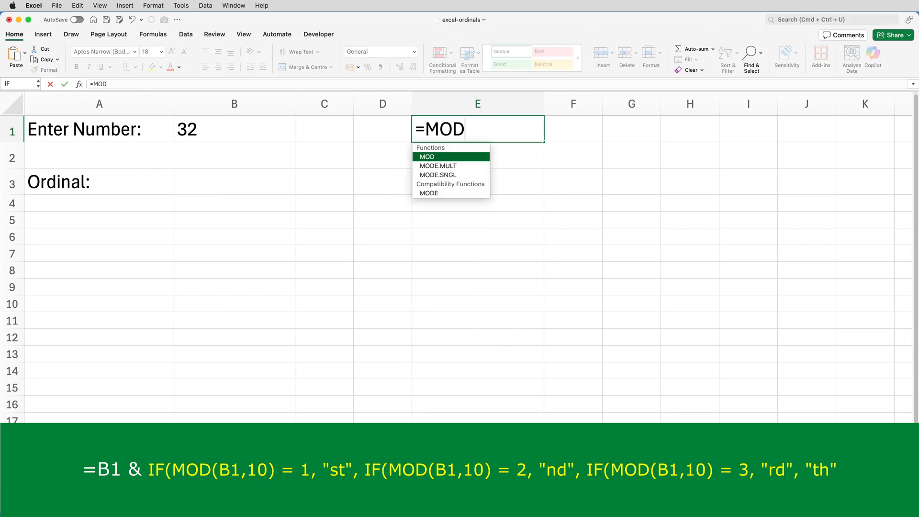
click(234, 129)
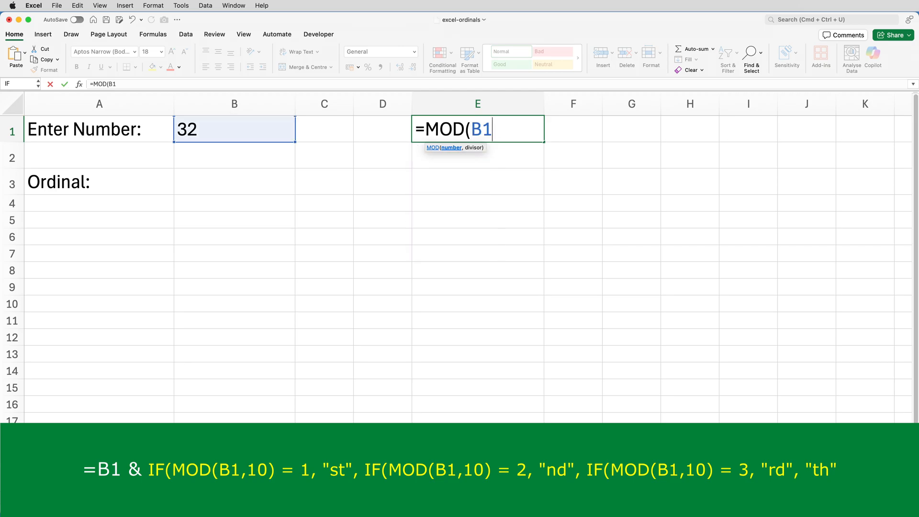
text(,10))
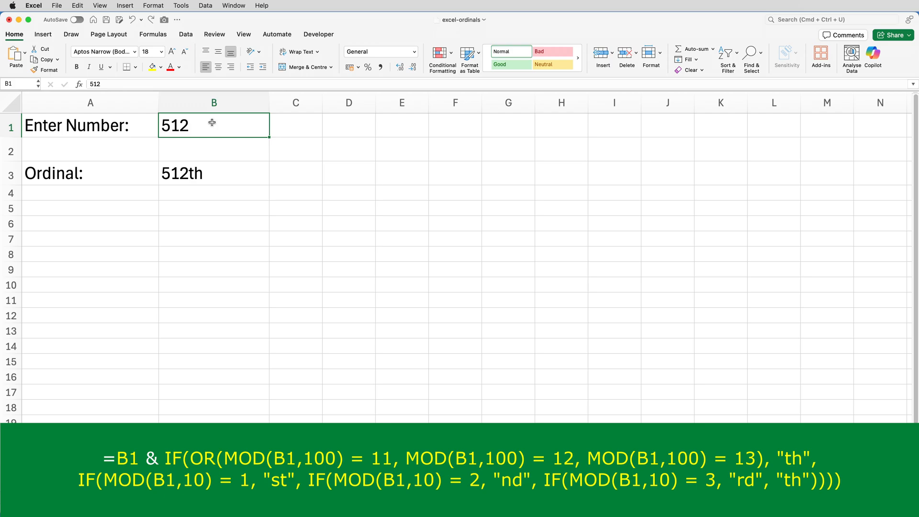
Test B1 with 1, 20, 18 and 11, confirming B3 returns the right suffix, ending on 11th.
text(1)
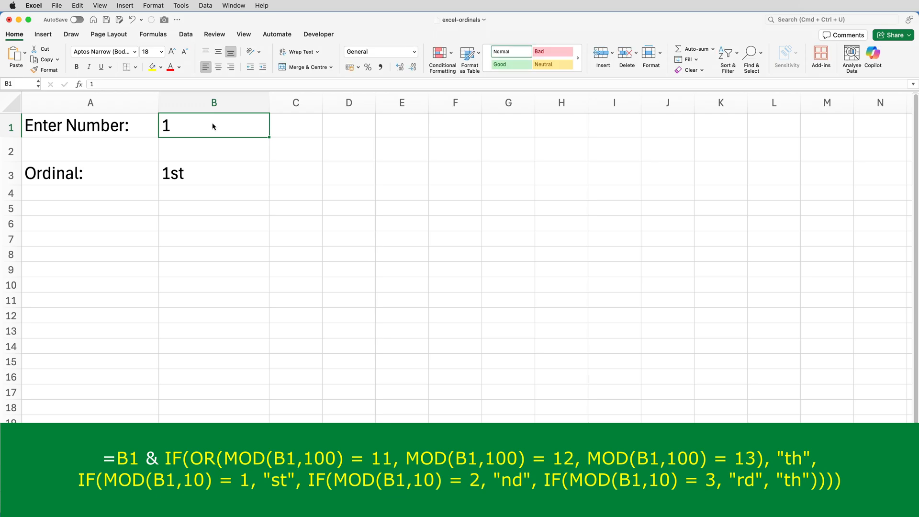
text(20)
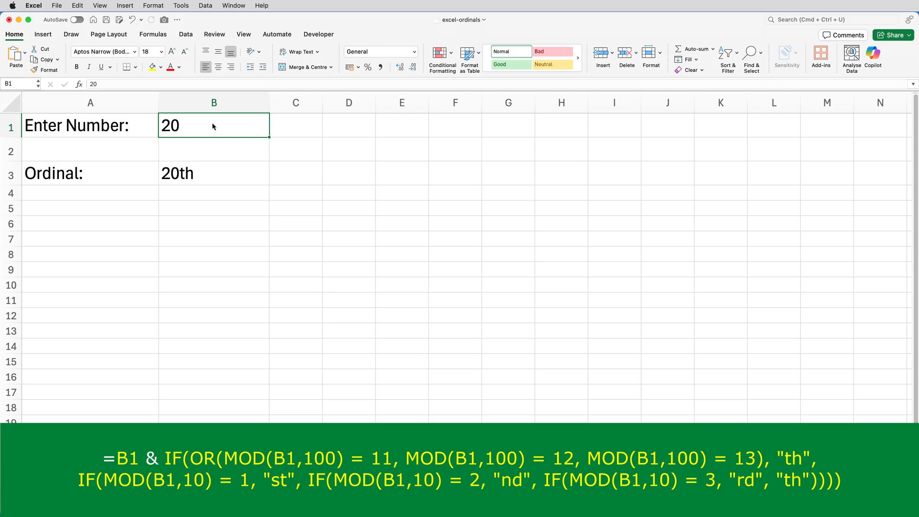
text(18)
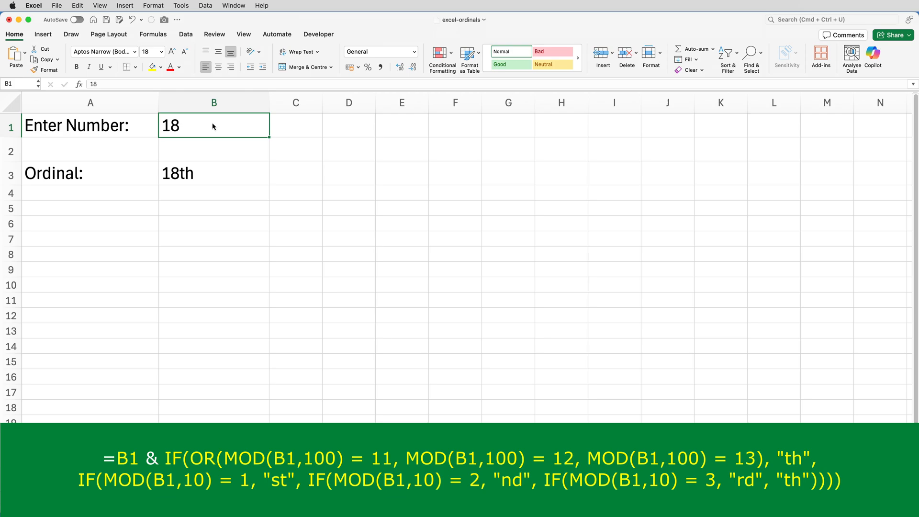
text(11)
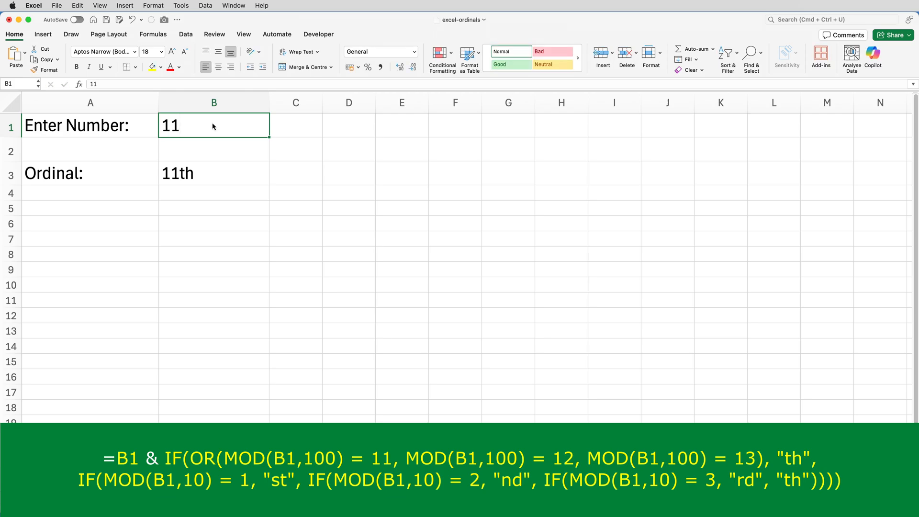